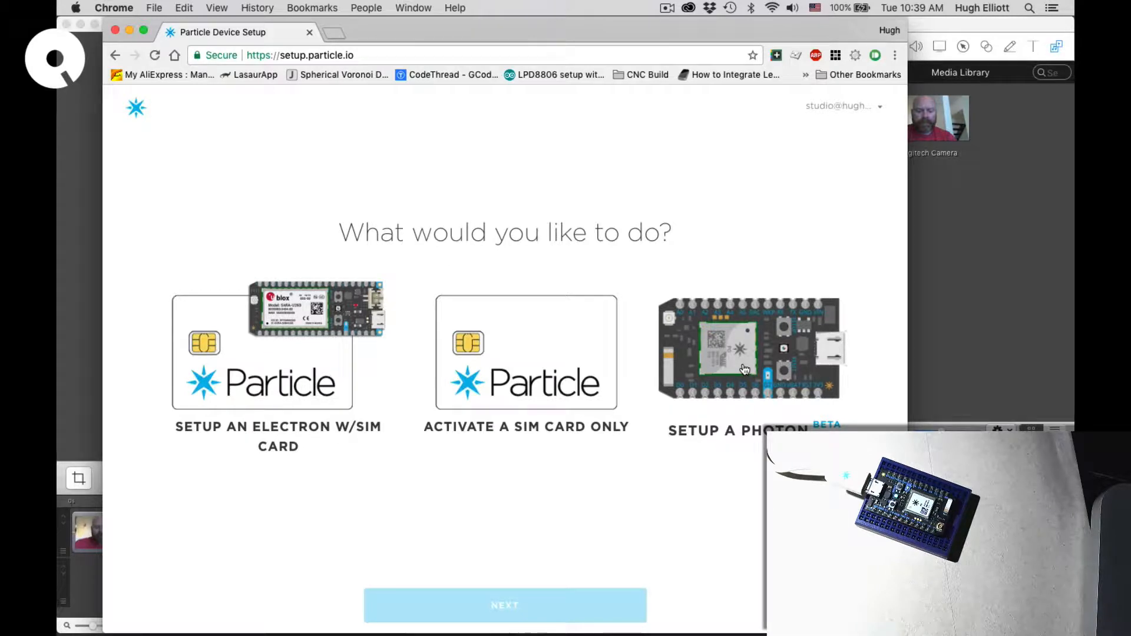
Choose Photon setup and continue past the required-items checklist to the download step
click(743, 368)
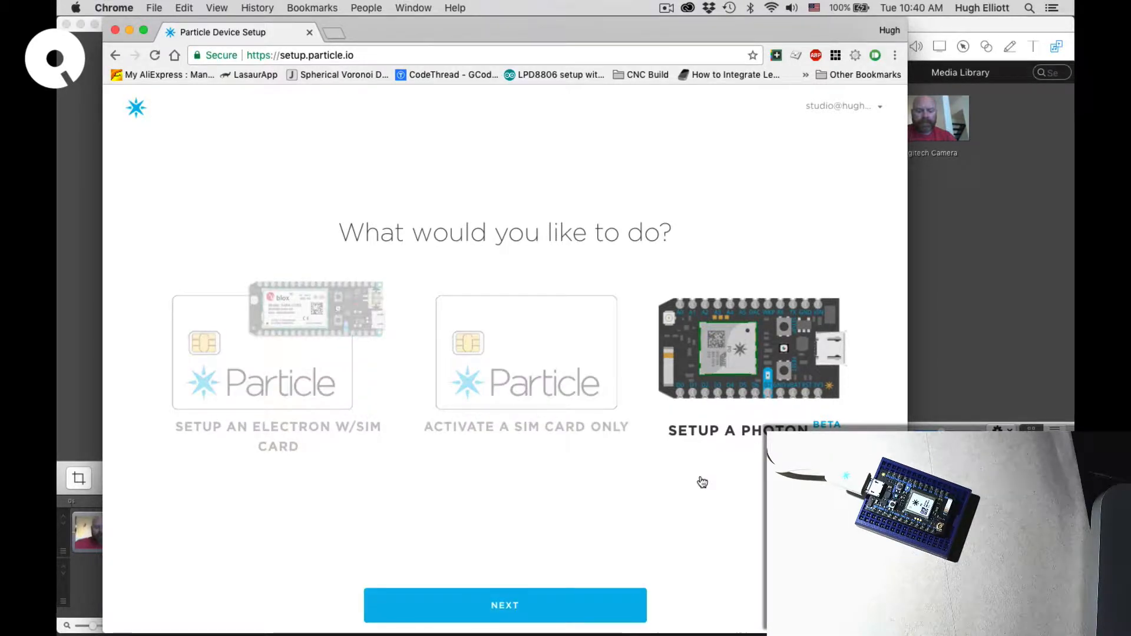
click(749, 350)
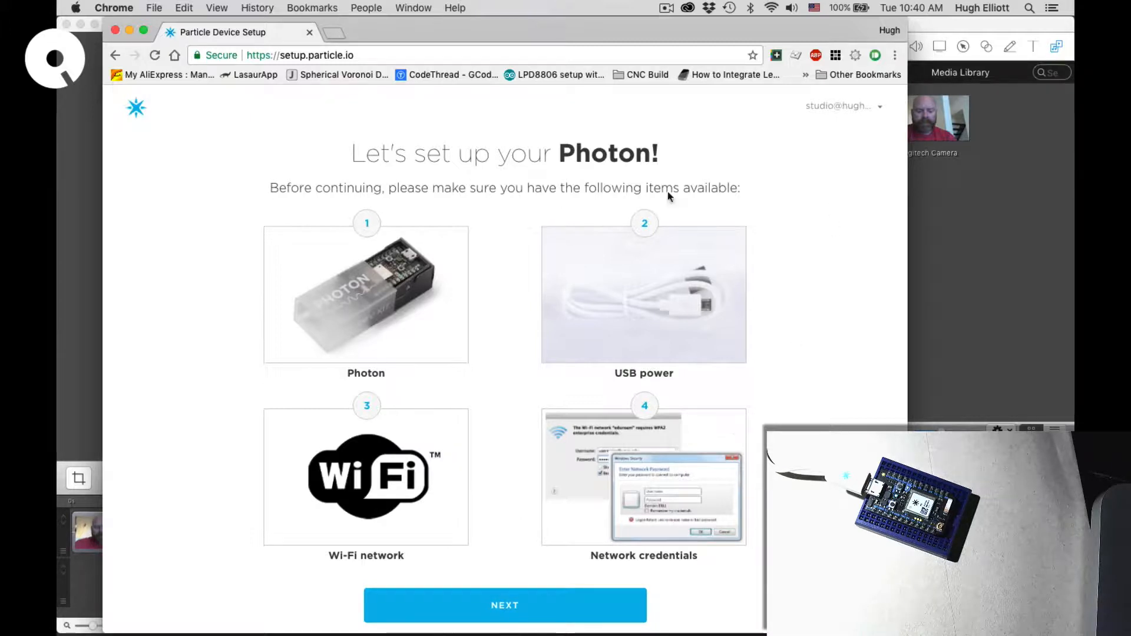
mouse_move(686, 312)
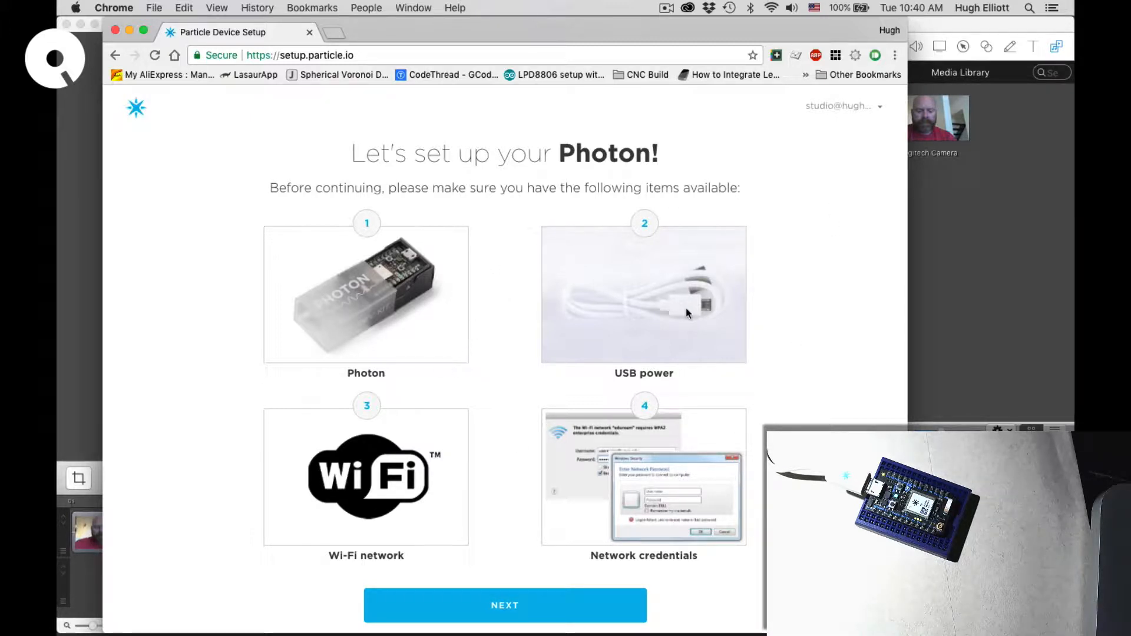
mouse_move(542, 589)
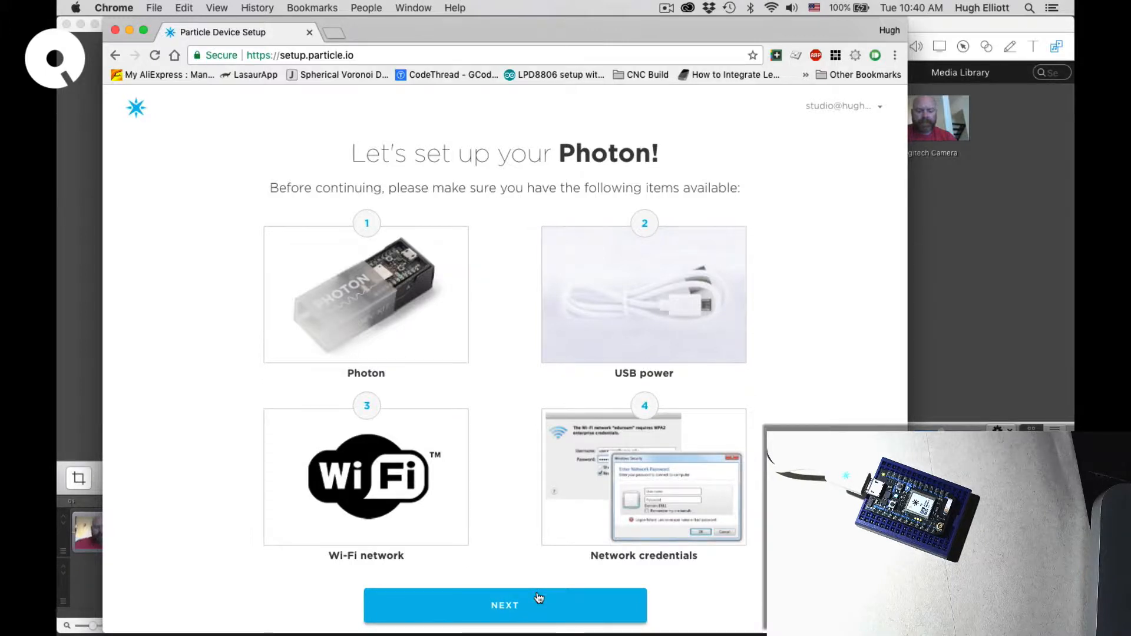
click(505, 605)
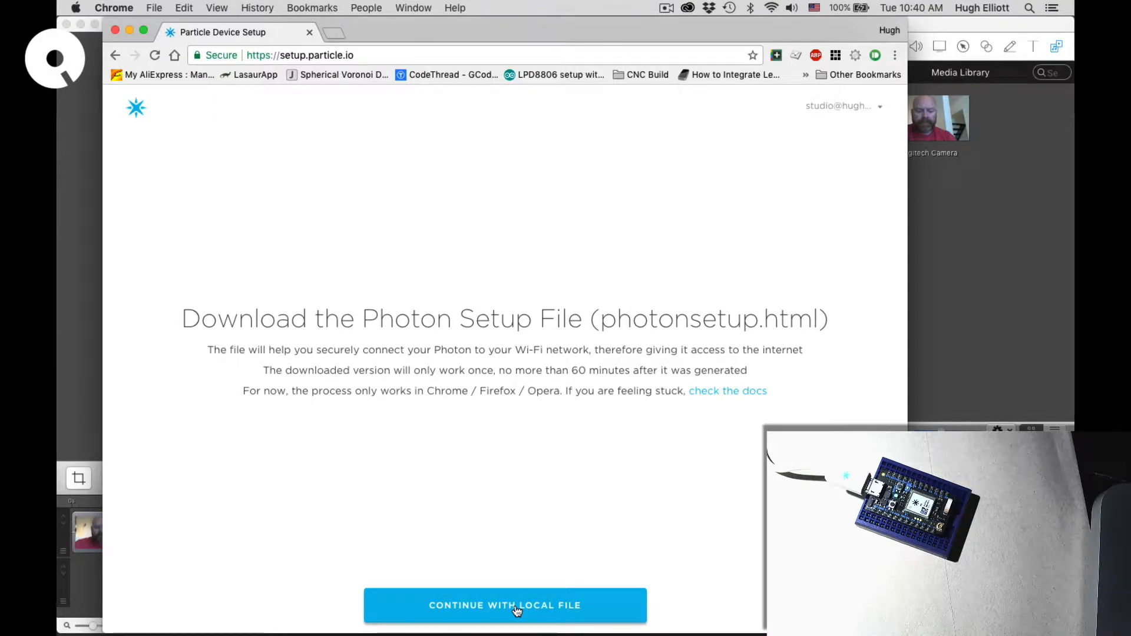
Download photonsetup (2).html via Continue with local file and open it at Step 1
click(505, 606)
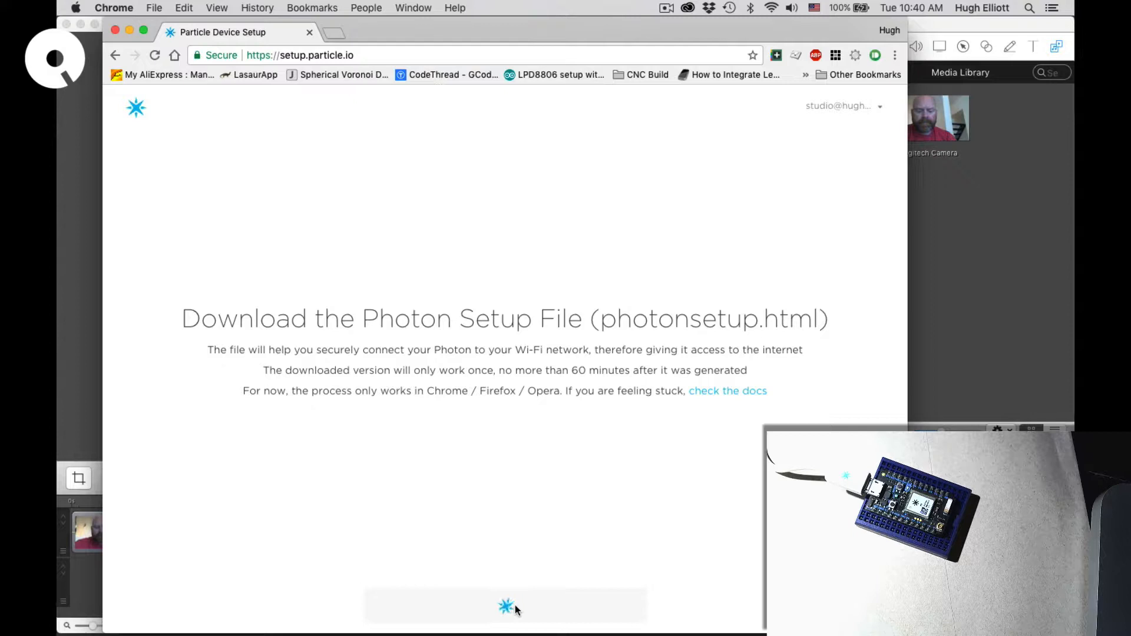
click(506, 605)
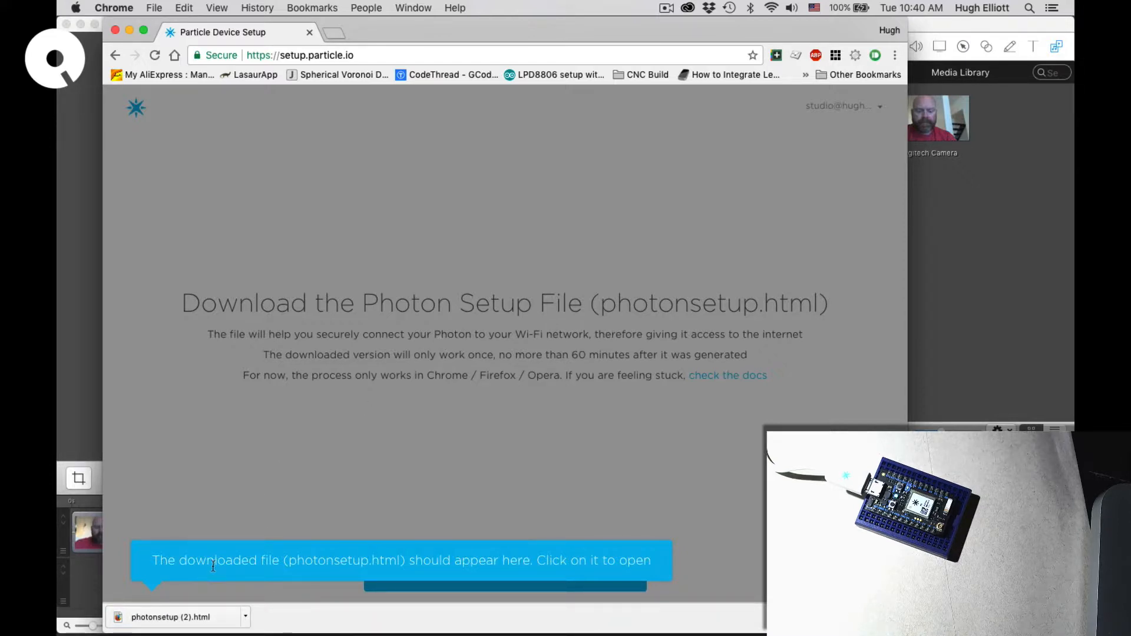
click(170, 616)
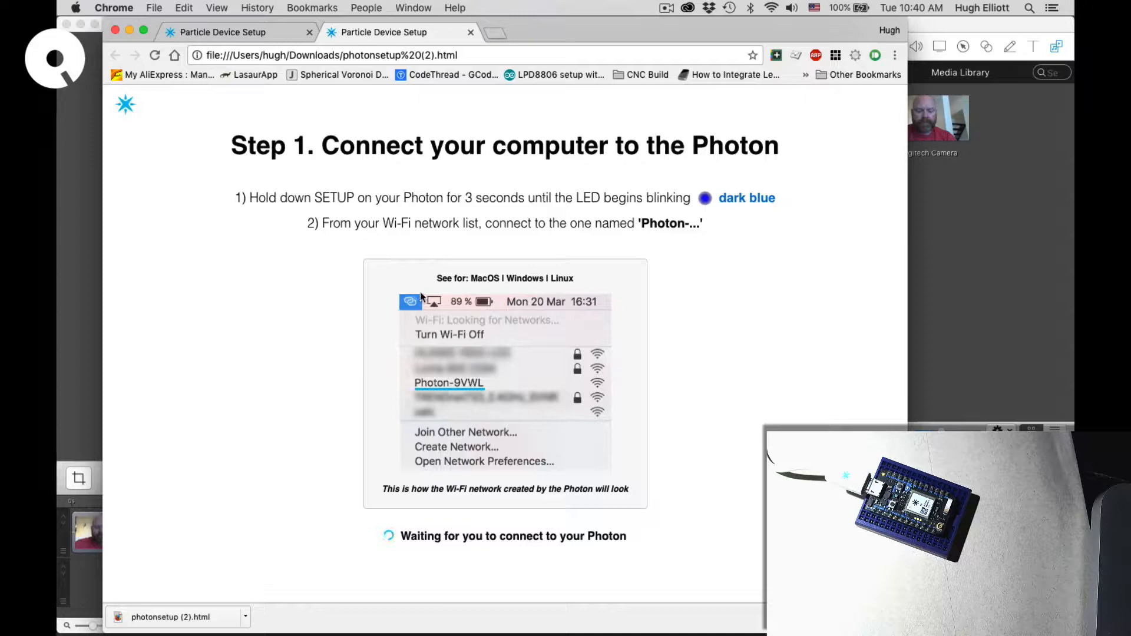
Join the Photon-7DTG network from the macOS Wi-Fi menu so setup reaches Step 2
click(772, 8)
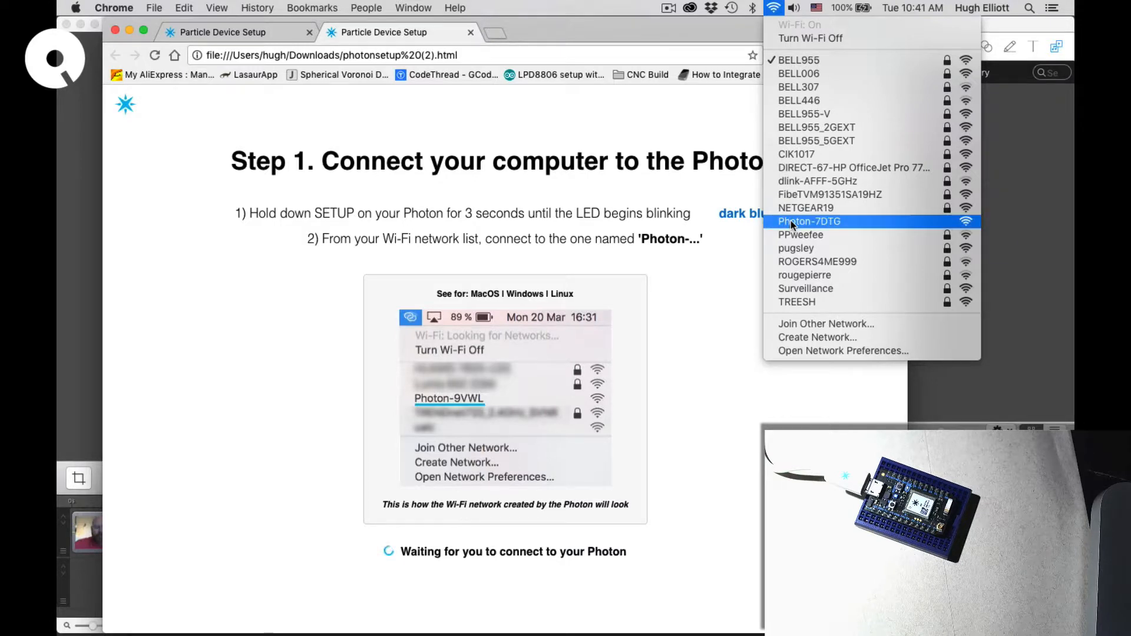
click(769, 342)
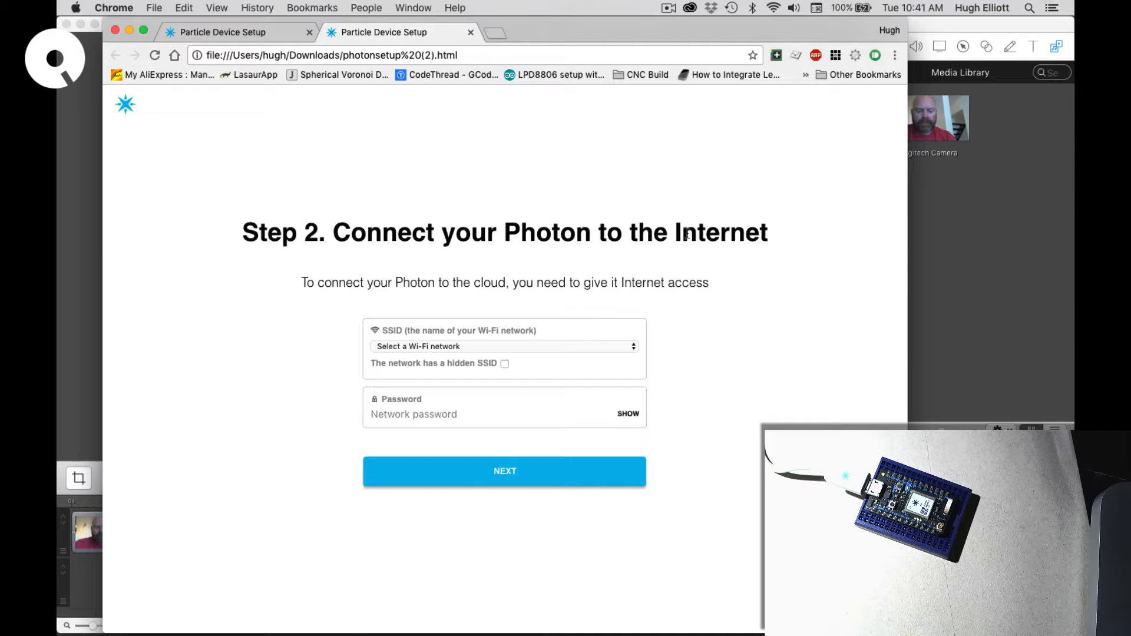
mouse_move(505, 352)
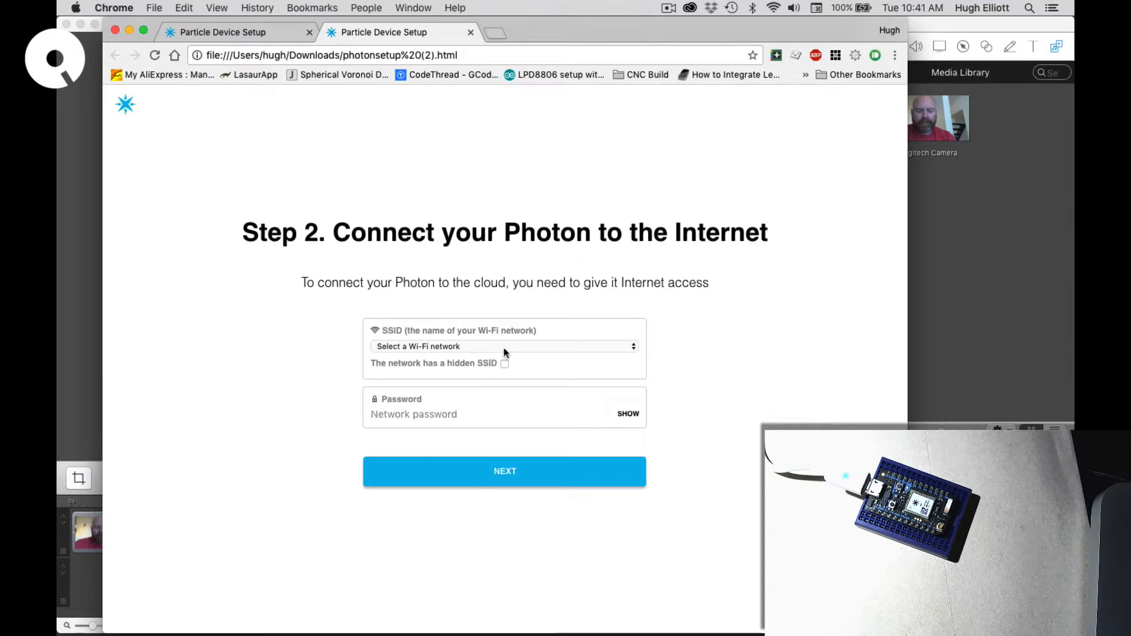
Give the Photon the BELL955 SSID and its password and send the credentials
click(505, 347)
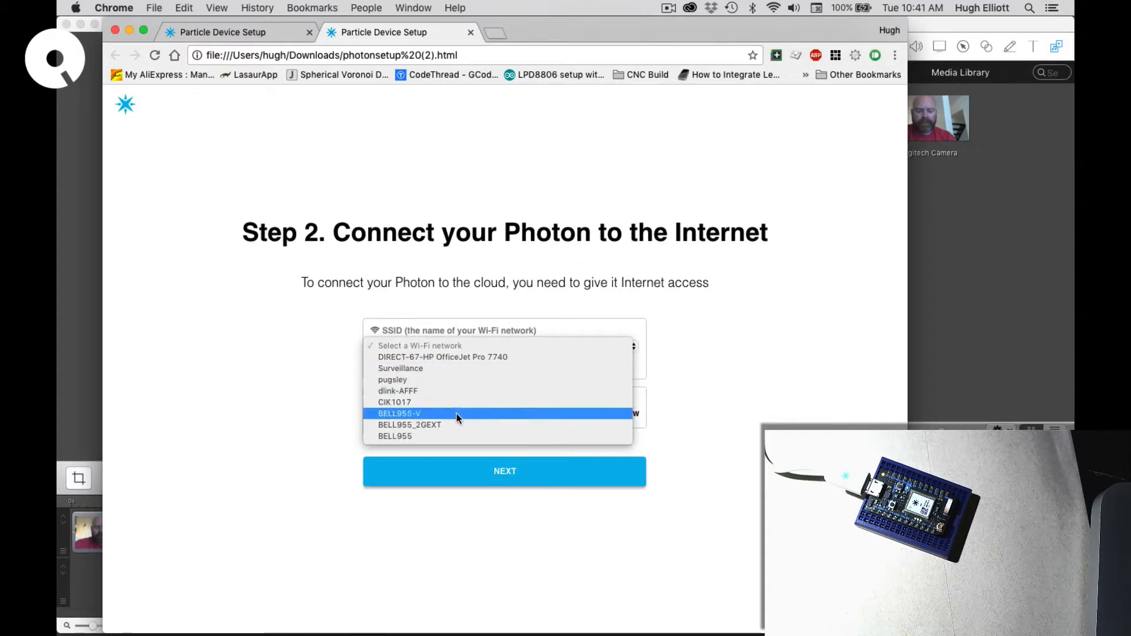
click(395, 436)
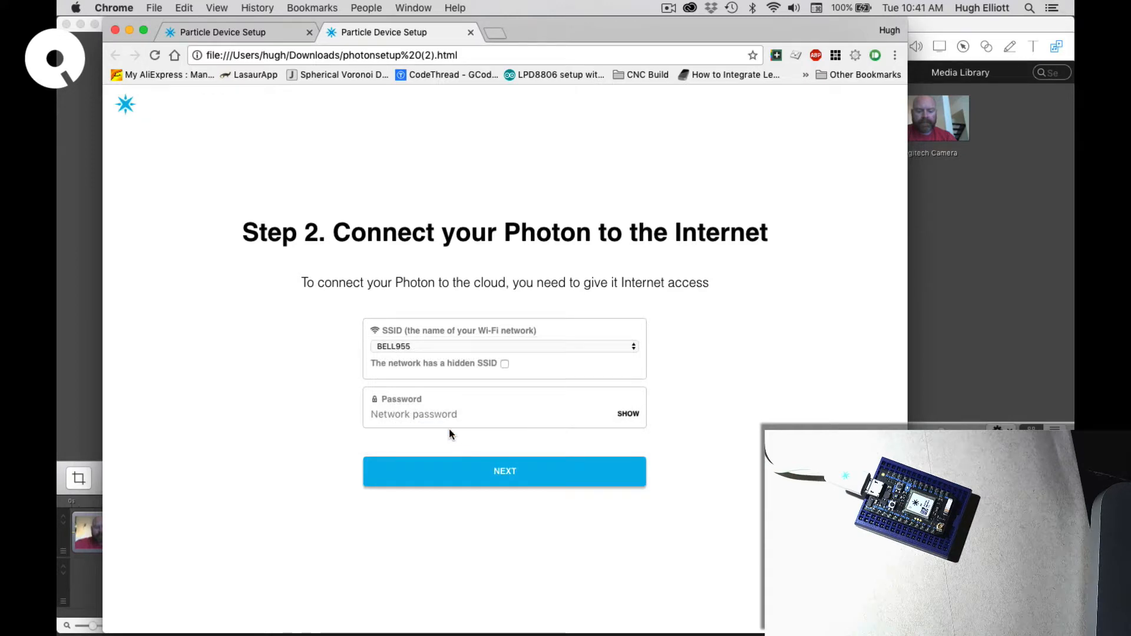
click(413, 413)
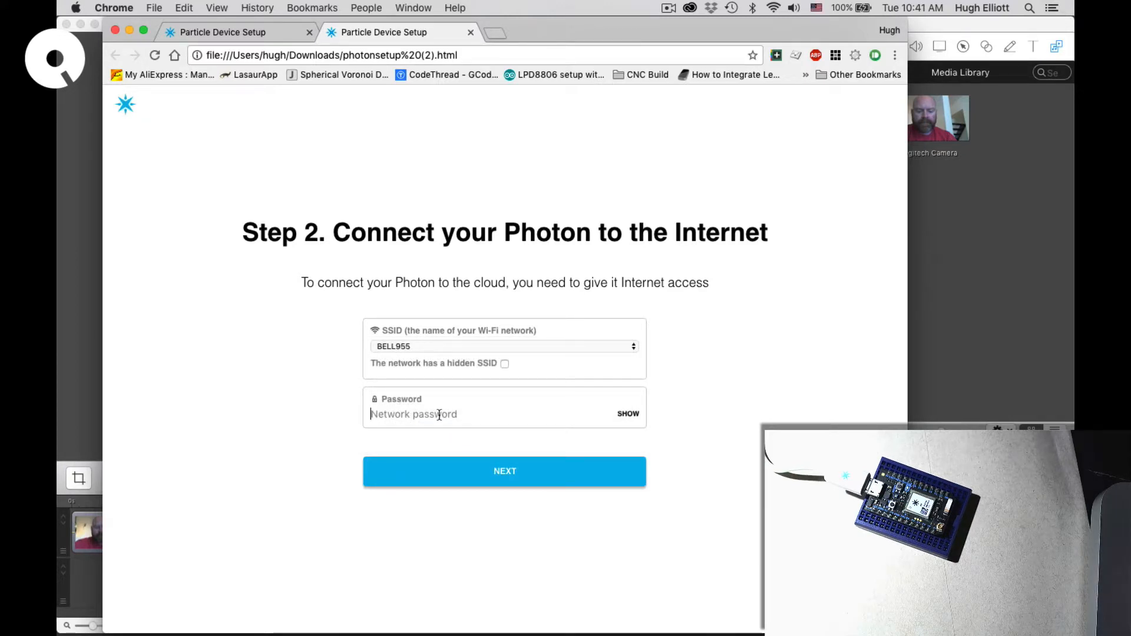
text(••••)
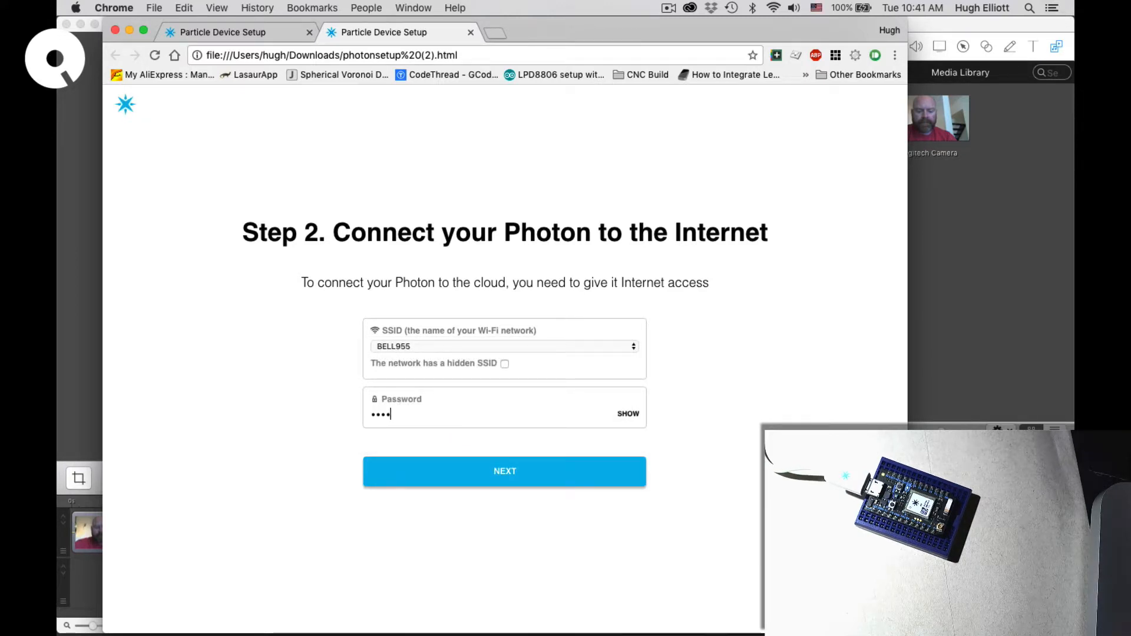
text(••••)
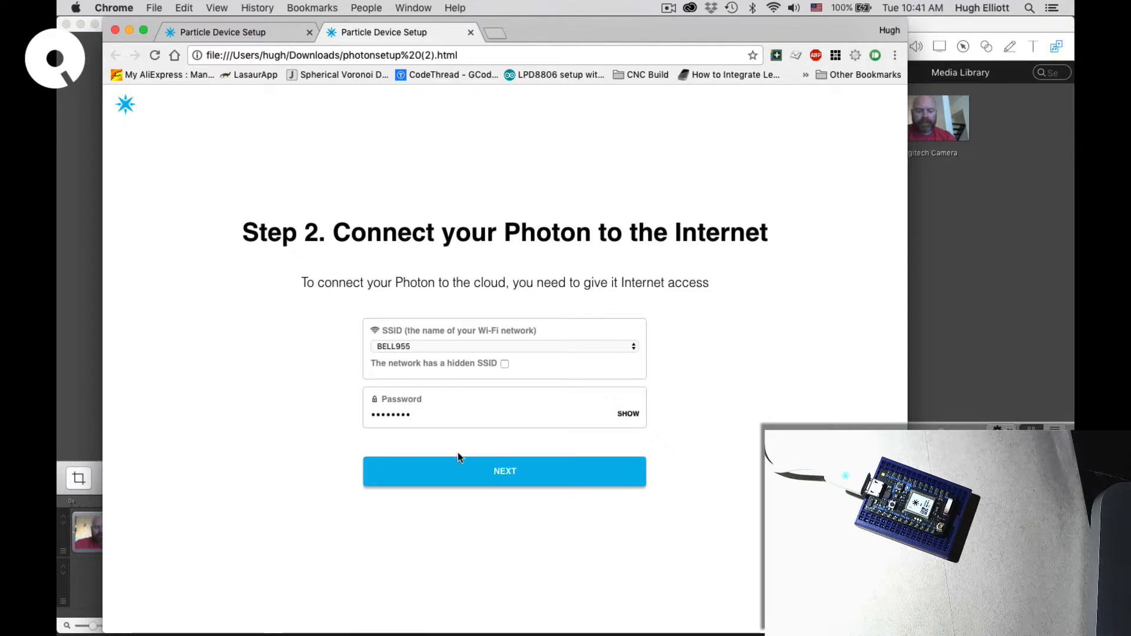
click(505, 471)
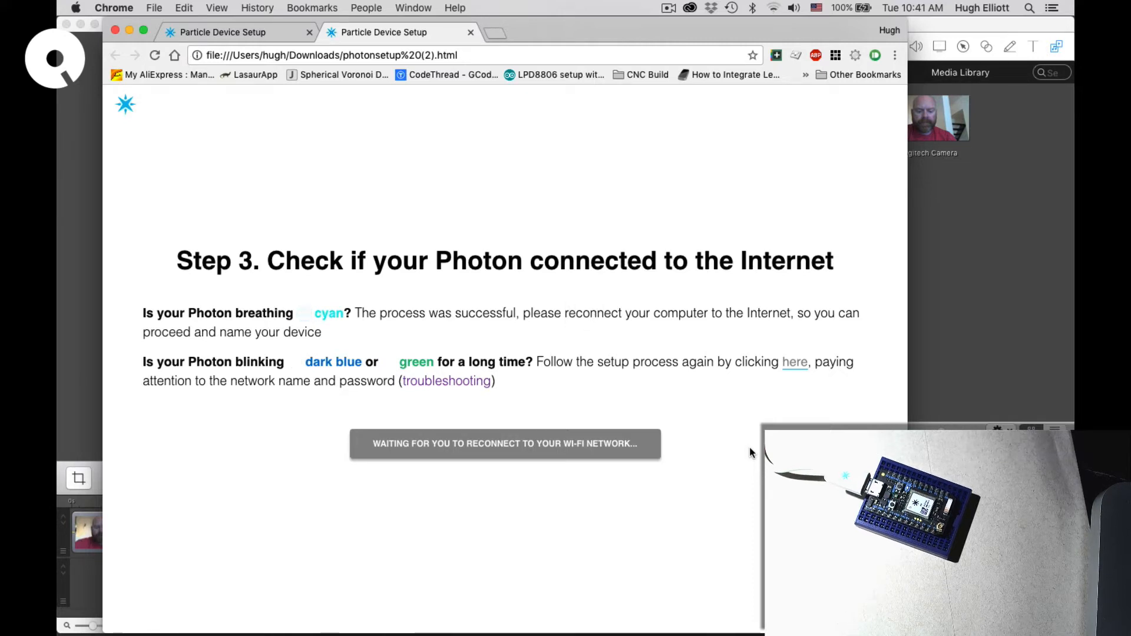
Reconnect the computer's Wi-Fi and complete setup without naming the device
click(773, 9)
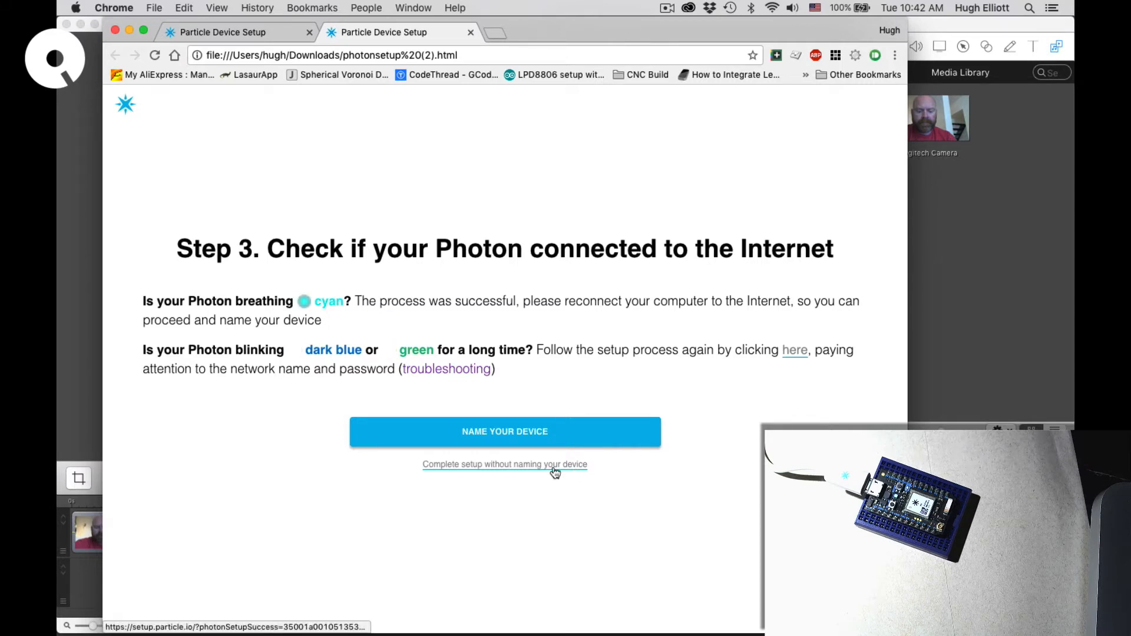
click(505, 464)
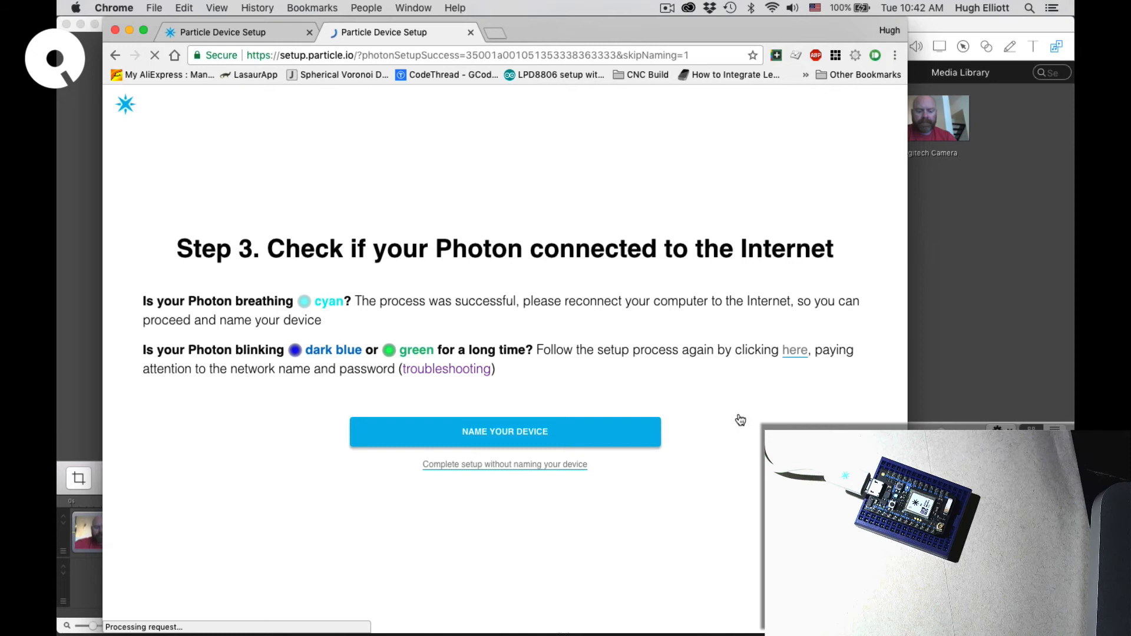
click(505, 432)
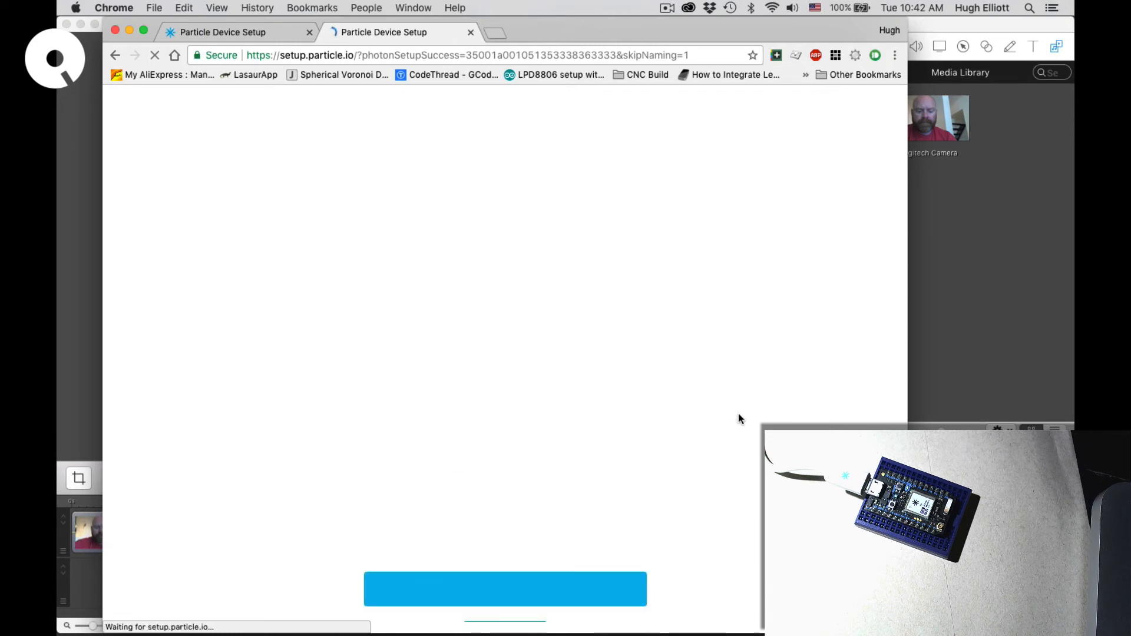